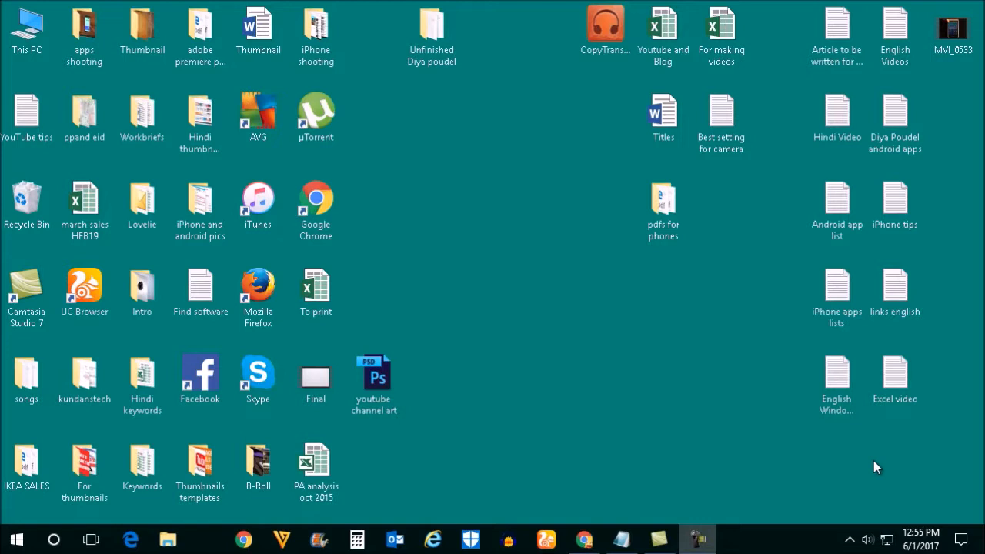
Jump to the AppData Roaming folder by entering %appdata in the address bar
{"action": "left_click", "coordinate": [166, 536]}
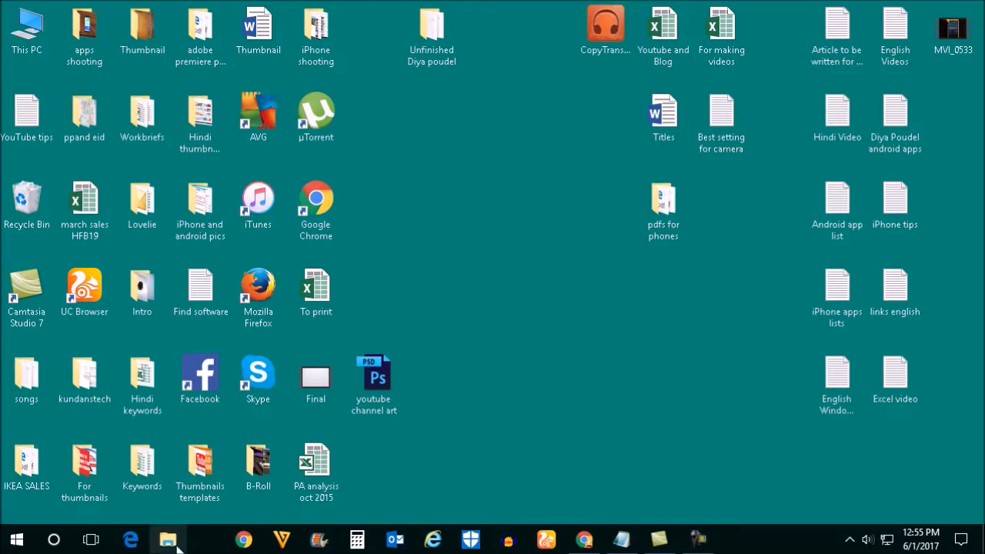
{"action": "left_click", "coordinate": [166, 536]}
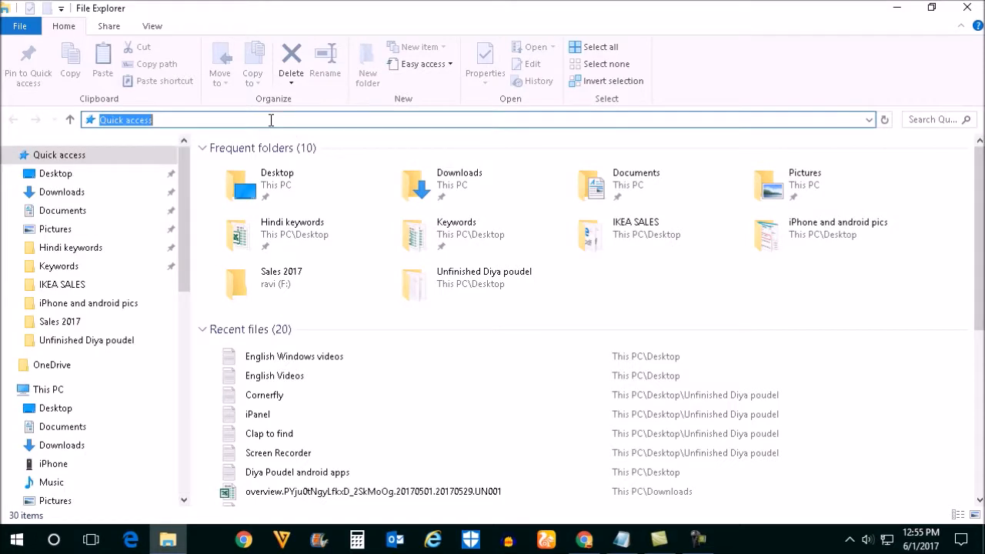
{"action": "type", "text": "%"}
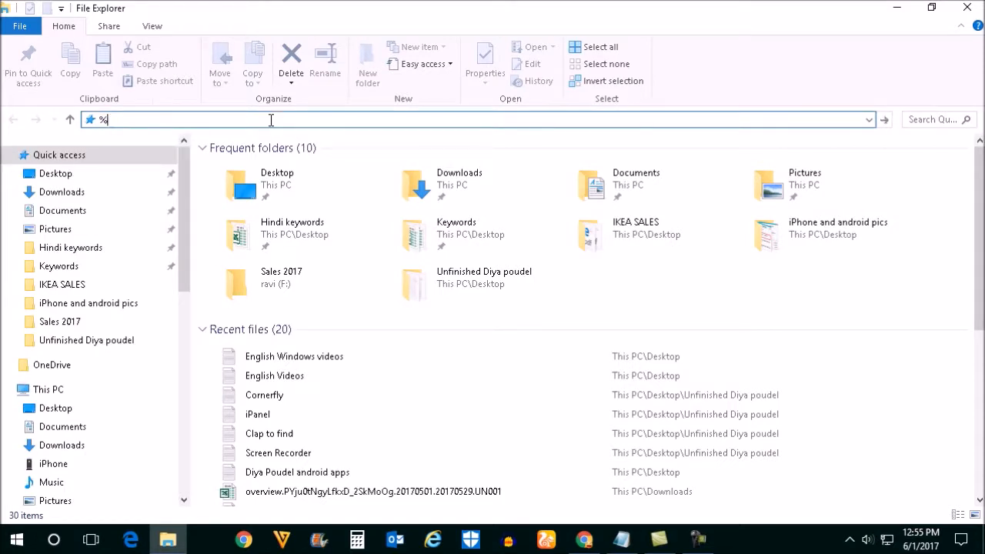
{"action": "type", "text": "appdata"}
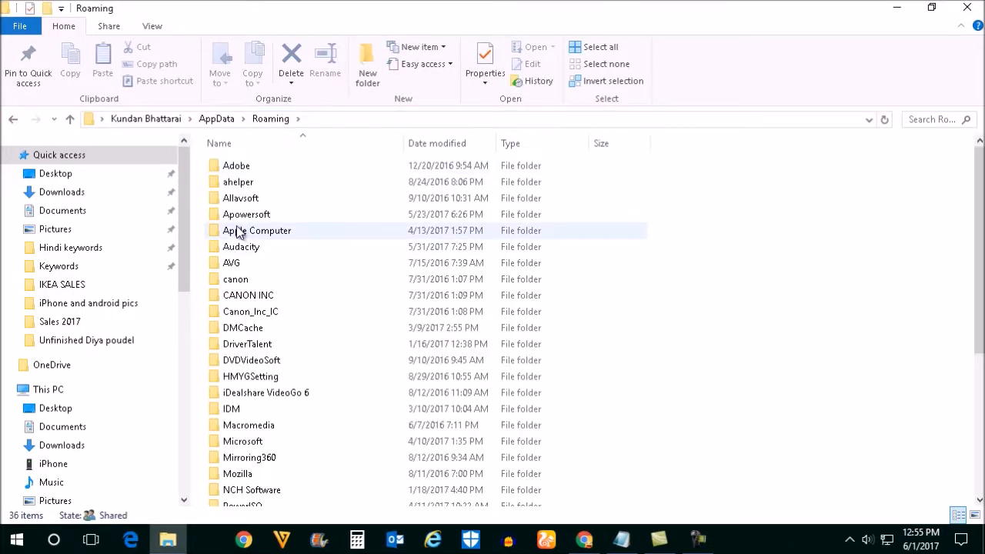
Drill down through Apple Computer > Logs > CrashReporter > MobileDevice to the iPhone folder
{"action": "double_click", "coordinate": [256, 231]}
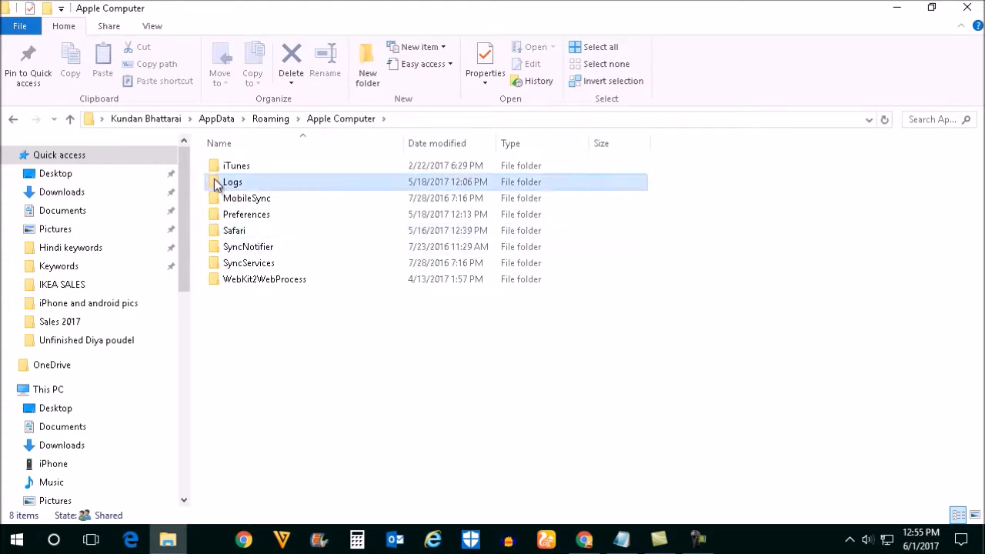
{"action": "double_click", "coordinate": [232, 182]}
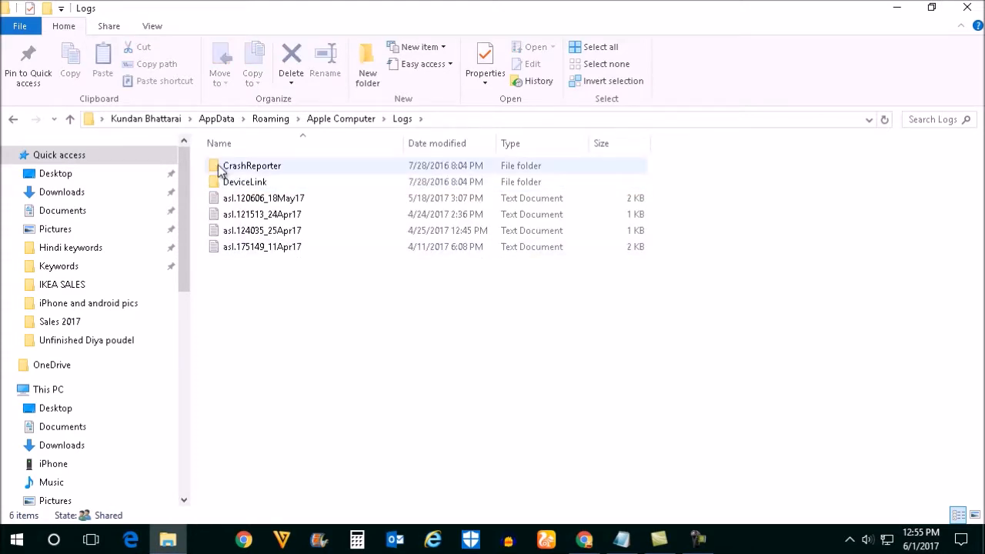
{"action": "double_click", "coordinate": [253, 166]}
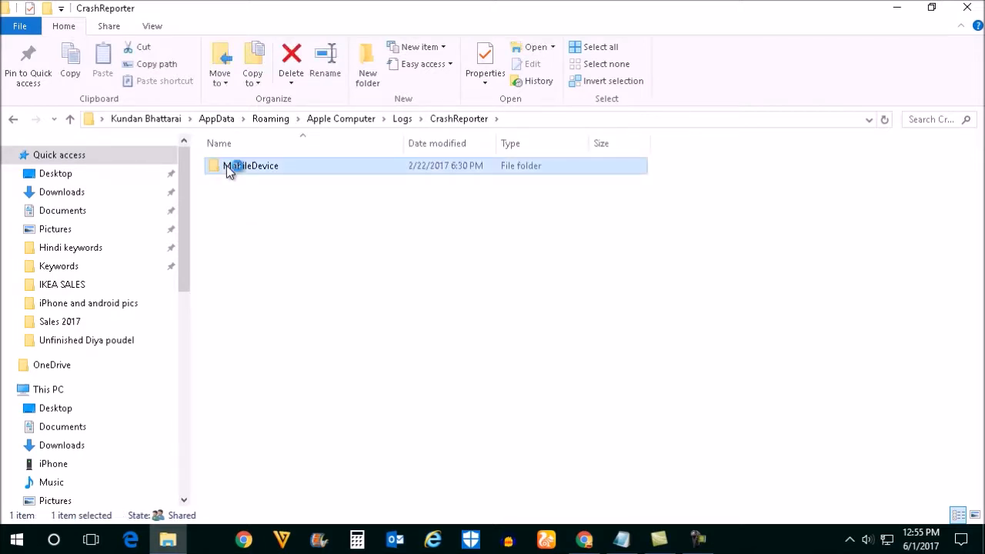
{"action": "double_click", "coordinate": [251, 166]}
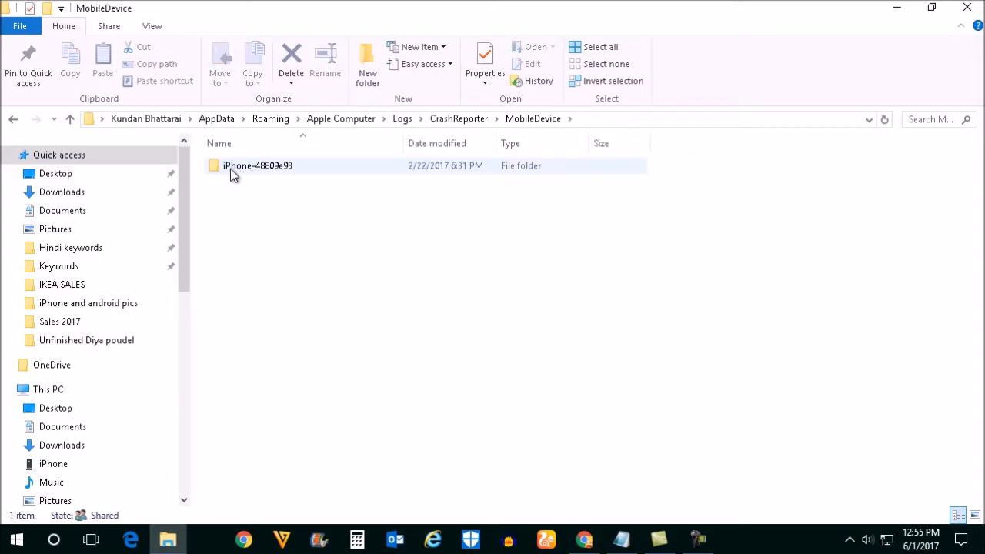
{"action": "left_click", "coordinate": [259, 167]}
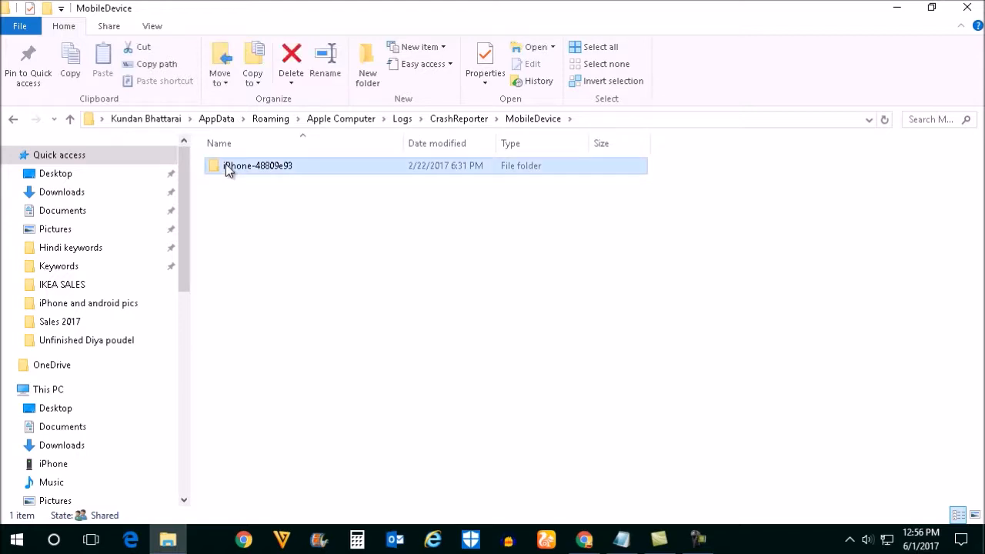
Browse the iPhone-48809e93 folder's 260 items of subfolders and CRASH files
{"action": "double_click", "coordinate": [258, 166]}
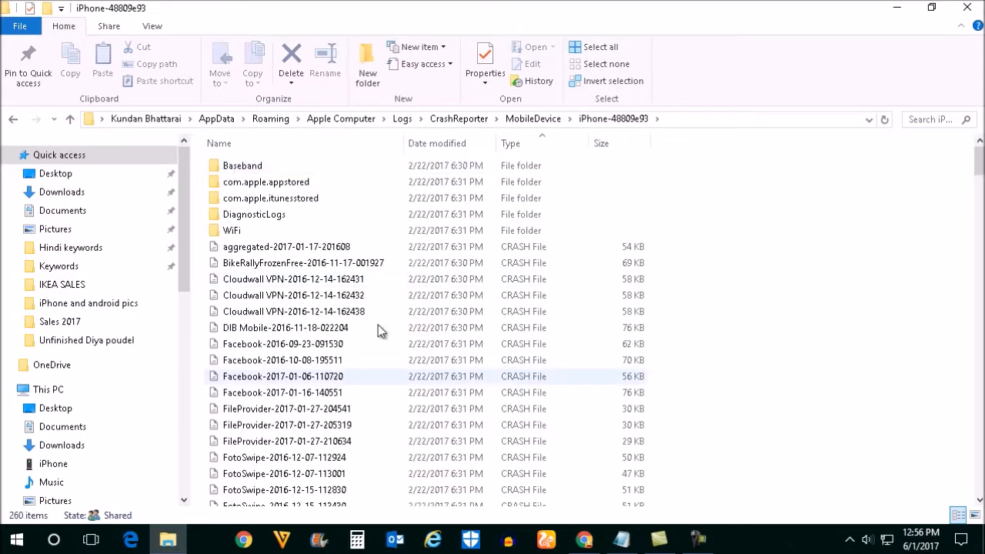
{"action": "scroll", "scroll_direction": "down", "scroll_amount": 3}
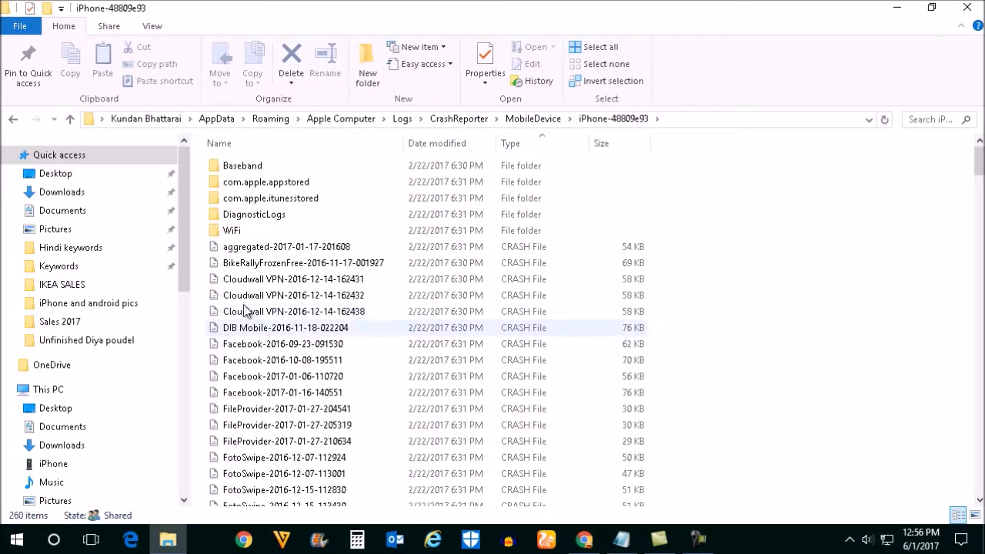
{"action": "left_click", "coordinate": [292, 279]}
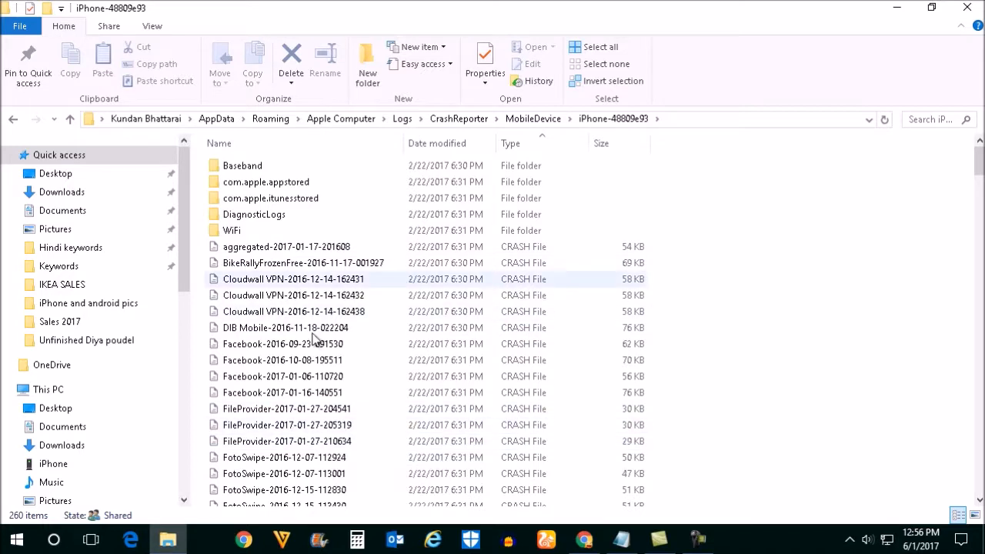